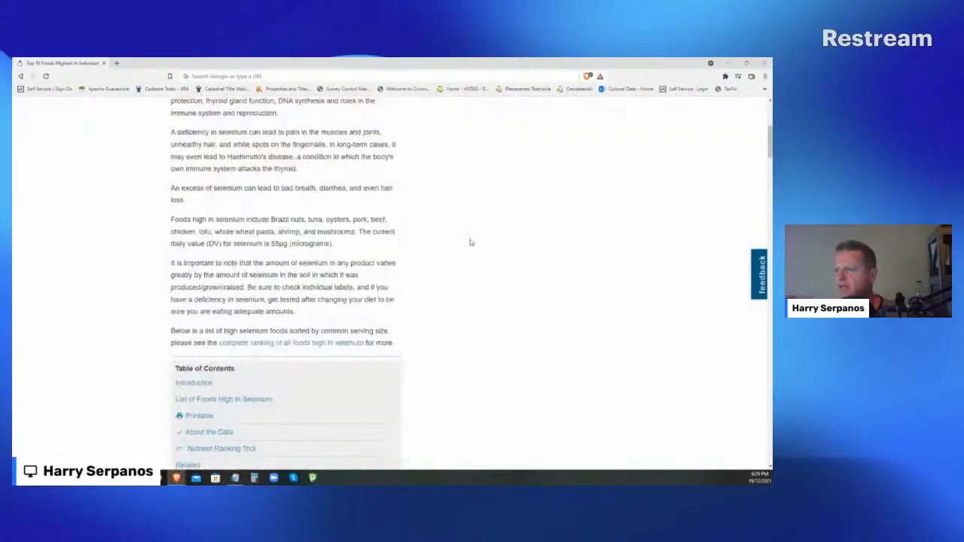
Scroll the selenium list past Brazil Nuts, Tuna and Oysters to #4 Lean Pork Chops
scroll("down", 3)
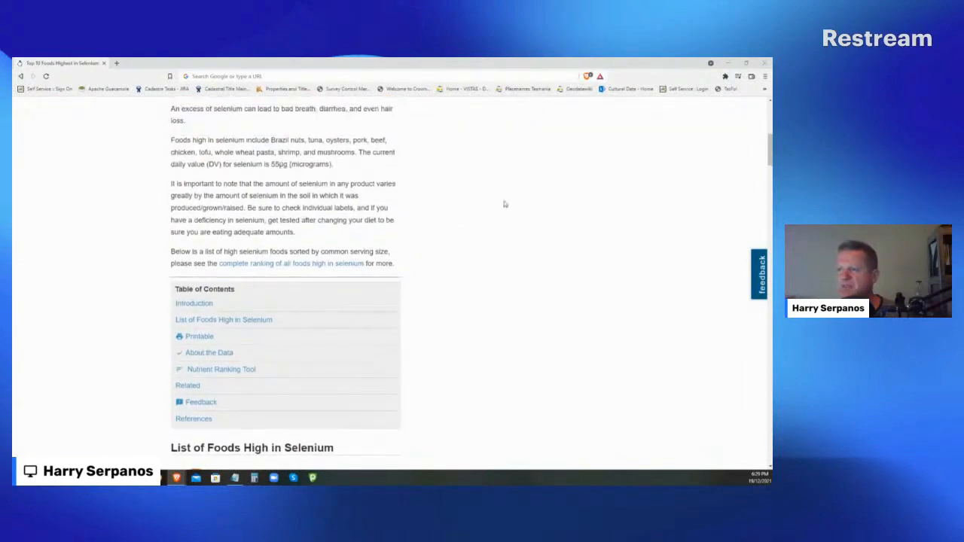
scroll("down", 3)
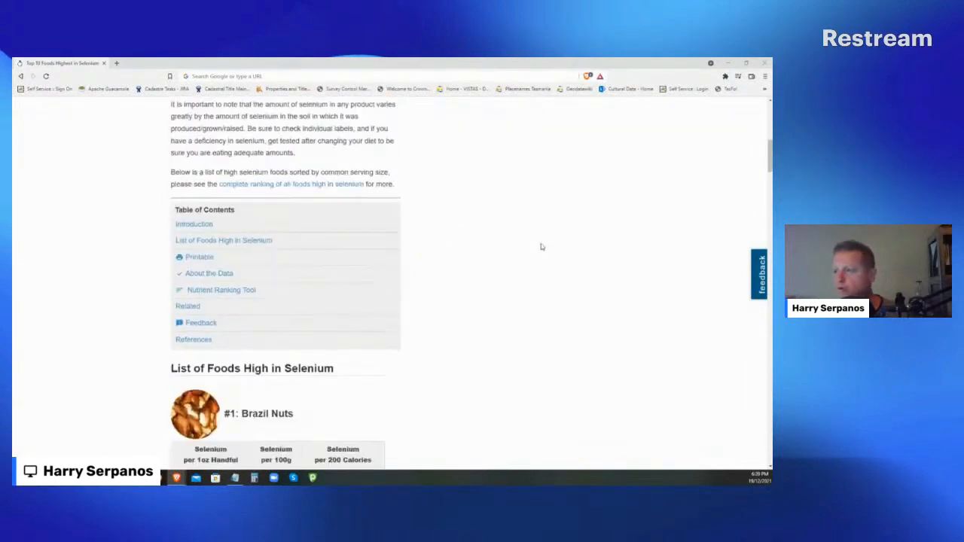
scroll("down", 3)
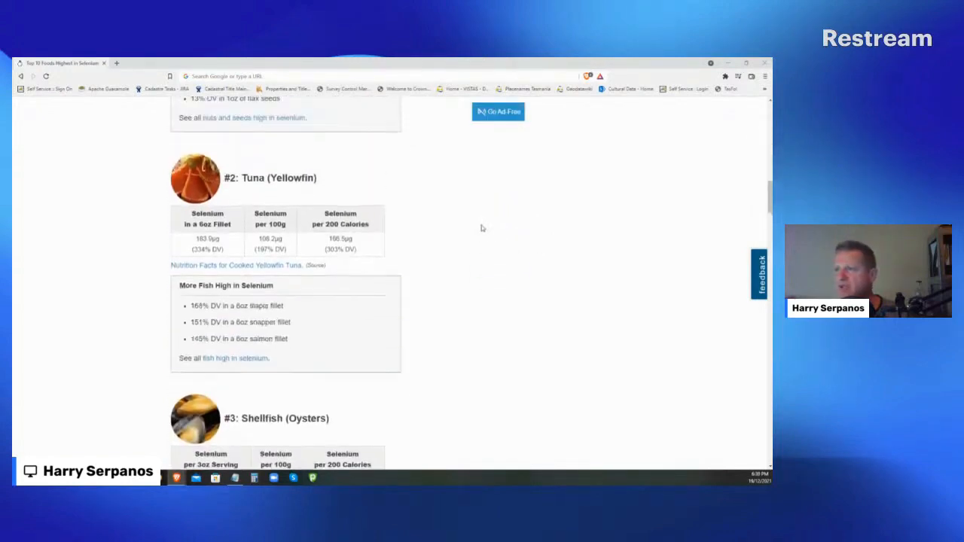
scroll("down", 3)
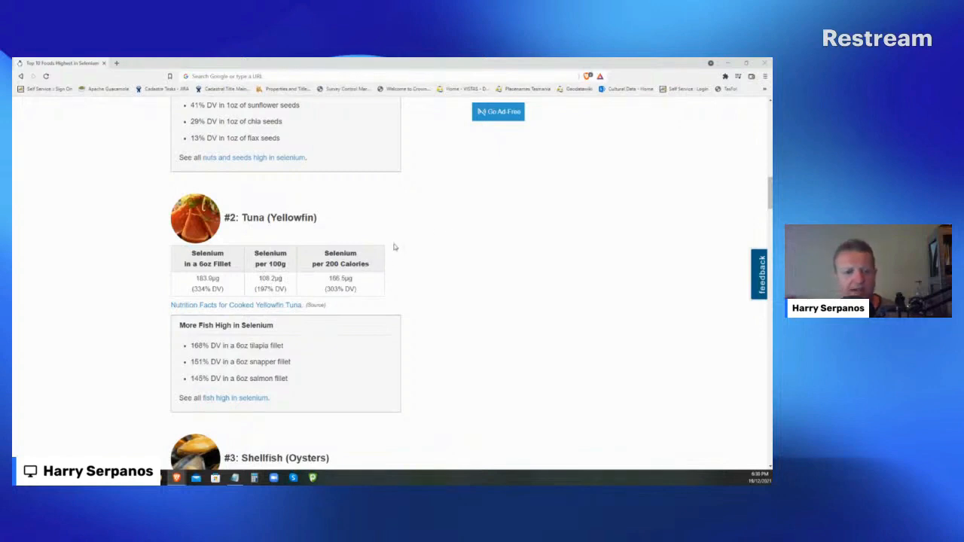
mouse_move(236, 260)
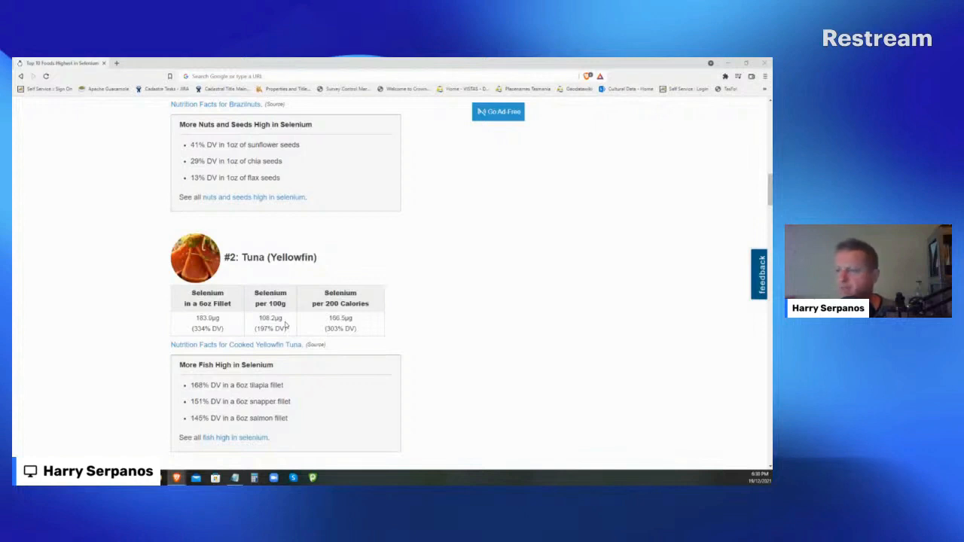
scroll("down", 3)
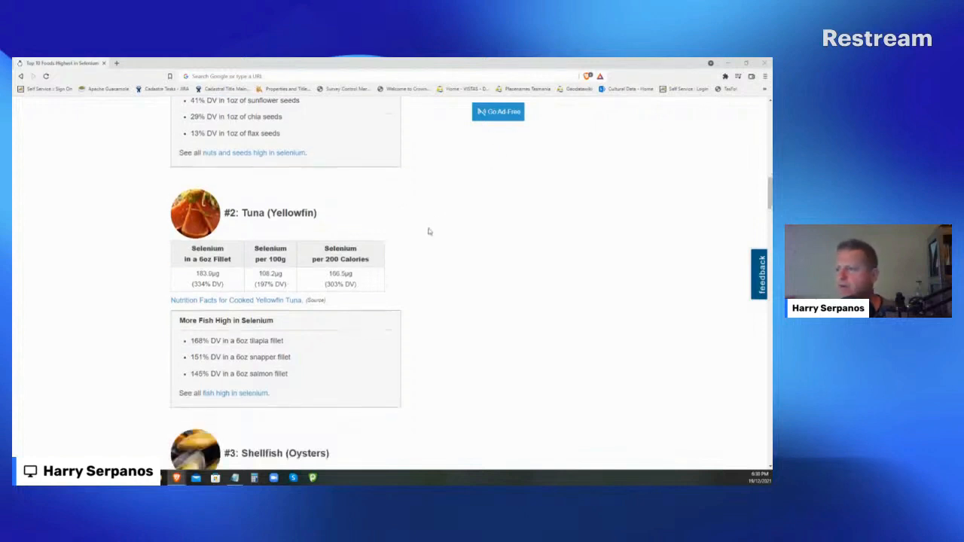
scroll("down", 3)
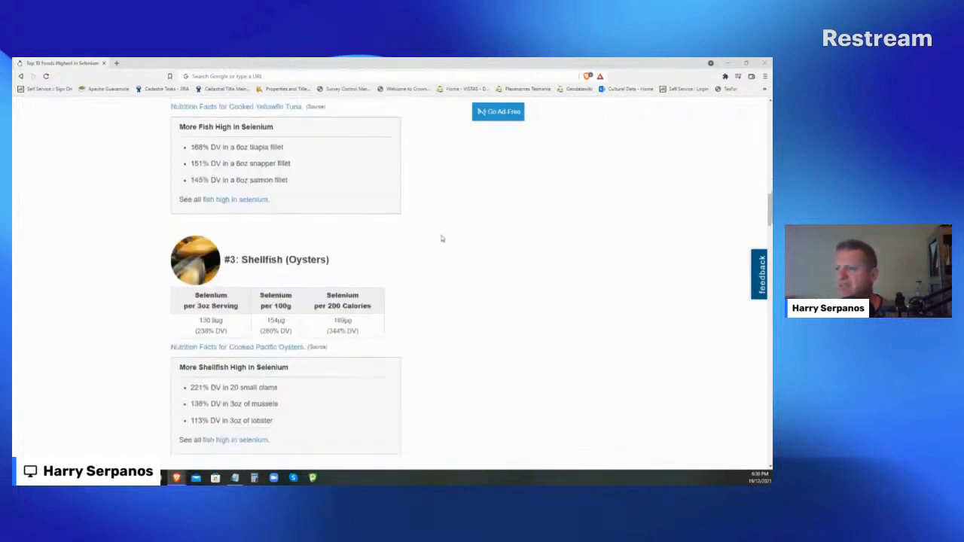
mouse_move(339, 281)
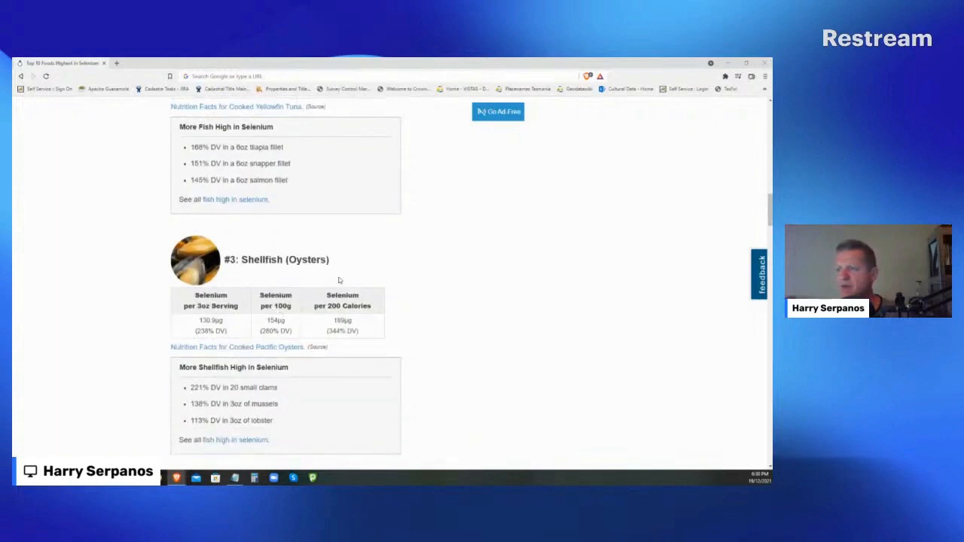
scroll("down", 3)
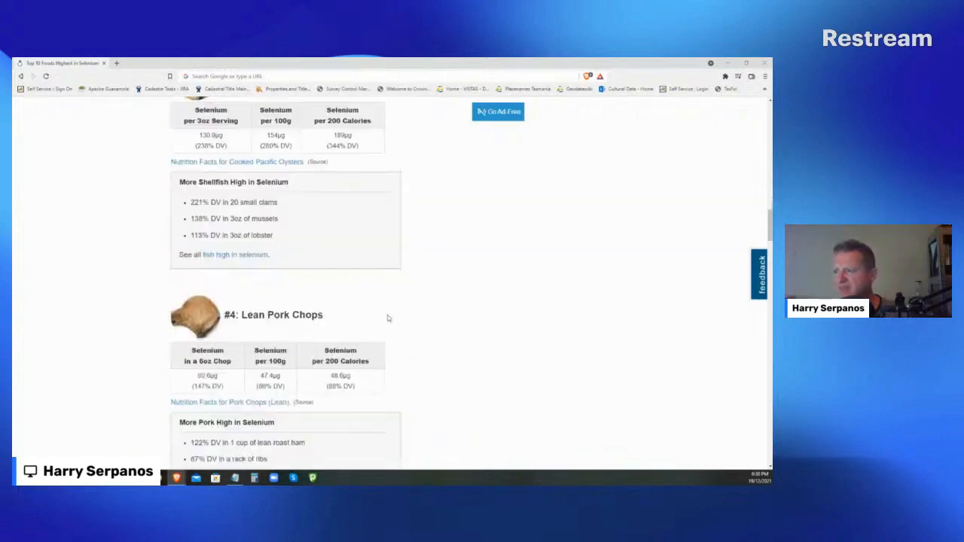
scroll("down", 3)
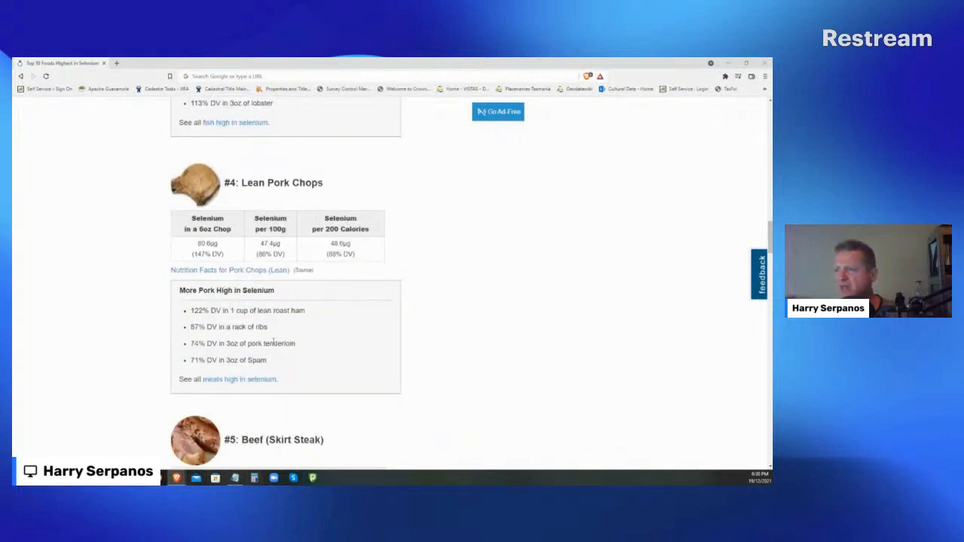
Place Calculator beside the pork chops table and compute 47.4 × 5 = 237
left_click(254, 477)
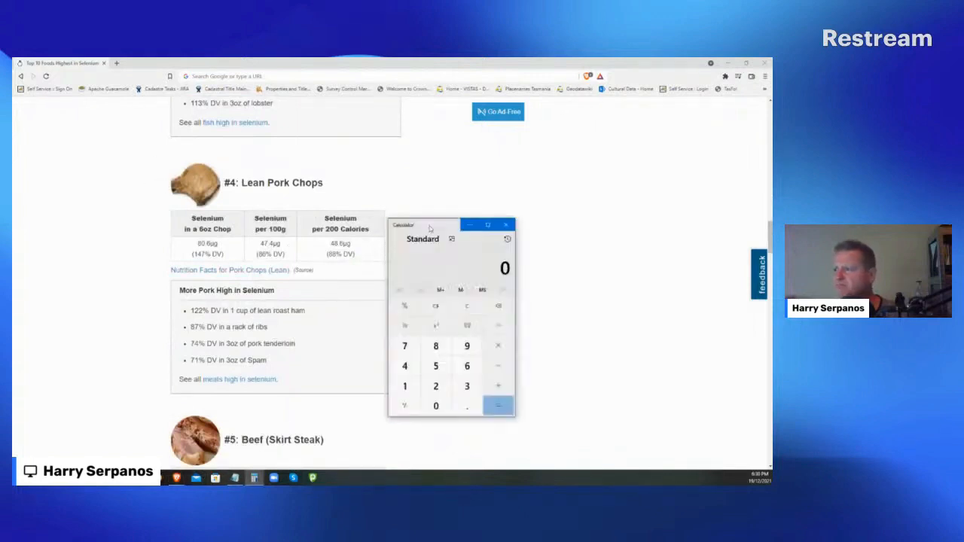
left_click_drag(422, 225, 467, 194)
type("47.4")
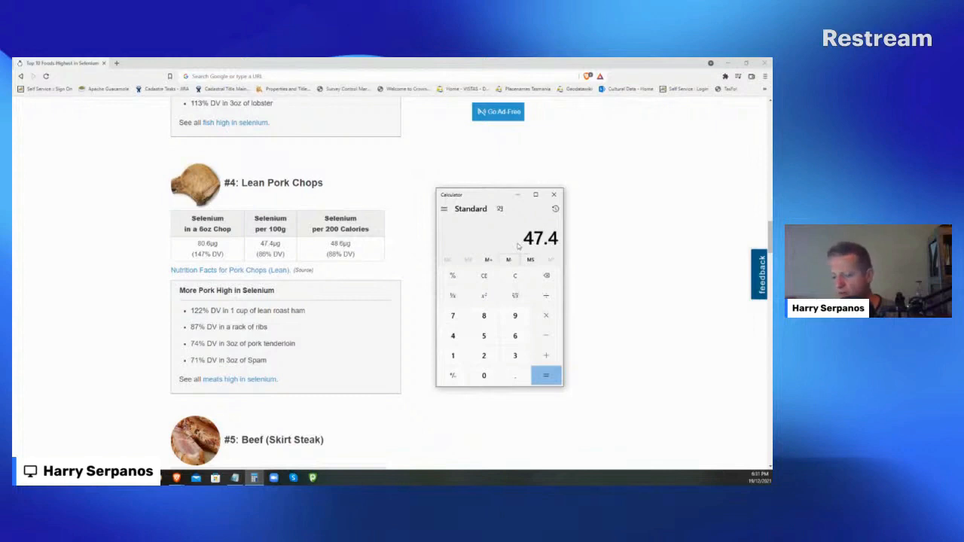
left_click(546, 375)
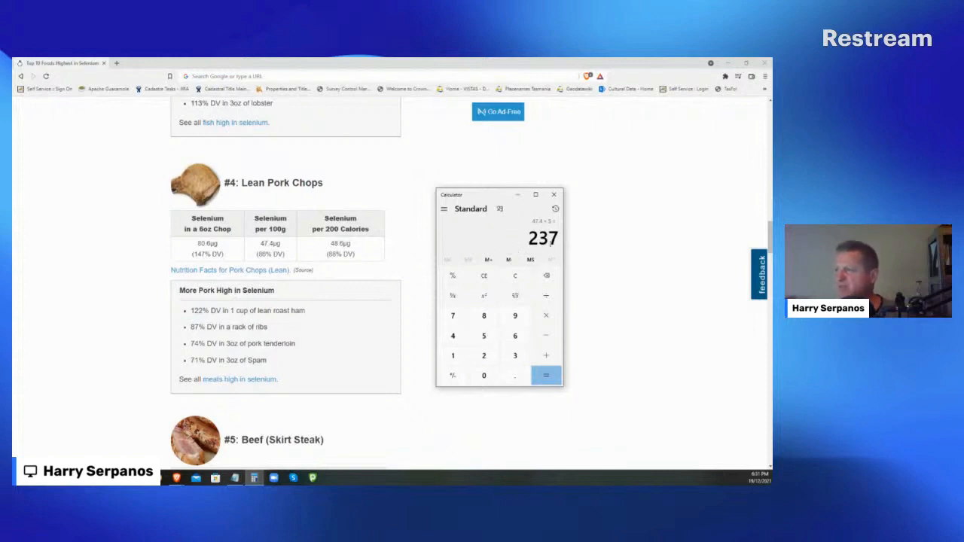
left_click(515, 274)
type("47.4")
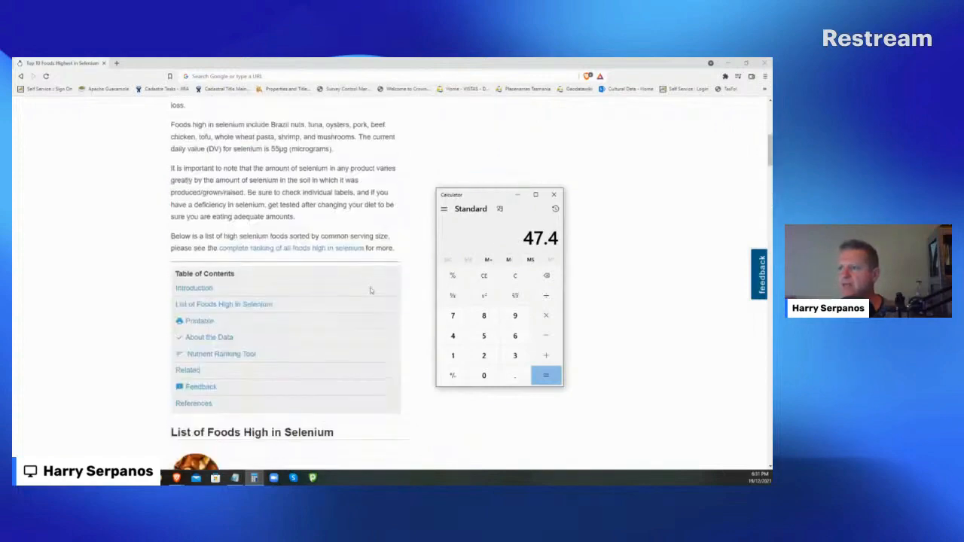
Scroll to Beef (Skirt Steak) and compute 6 × 36 = 216, plus 36 for 252
scroll("down", 3)
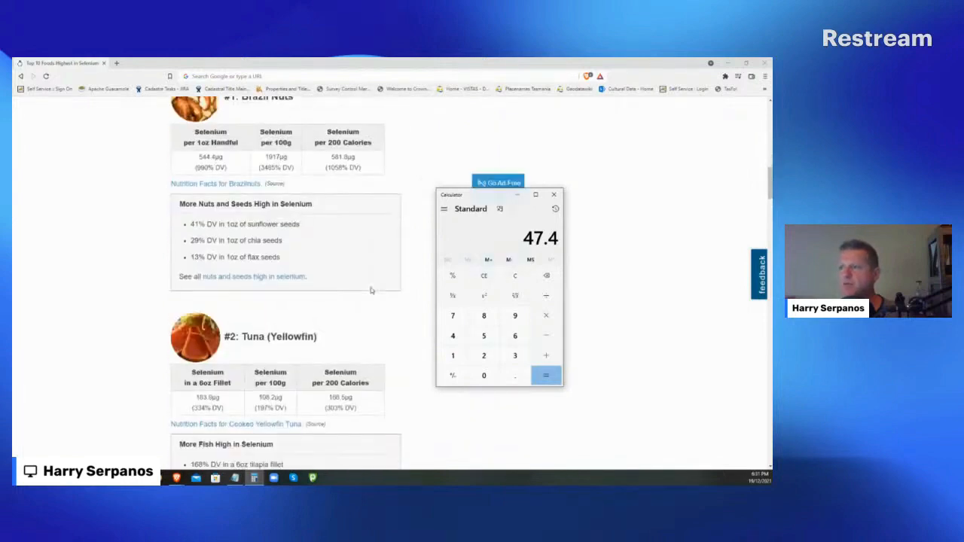
scroll("down", 3)
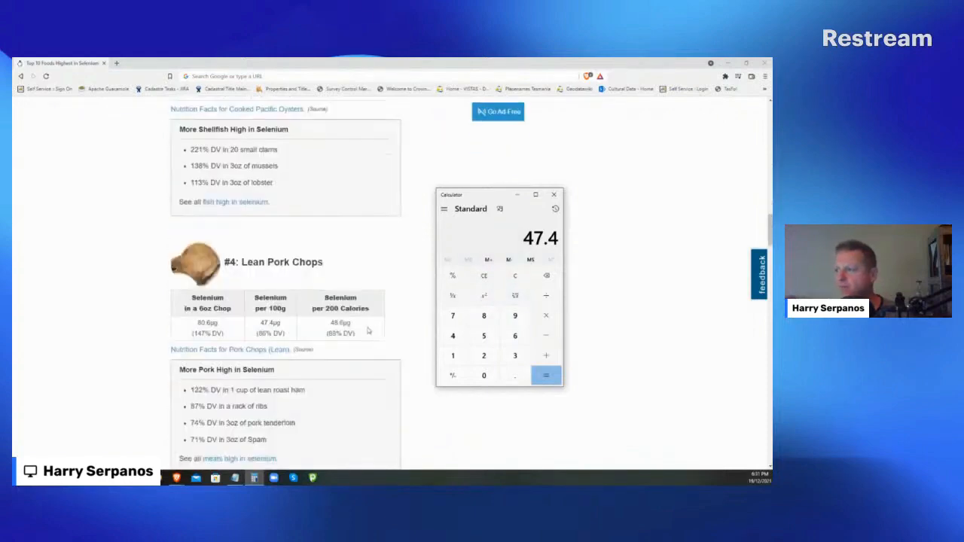
scroll("down", 3)
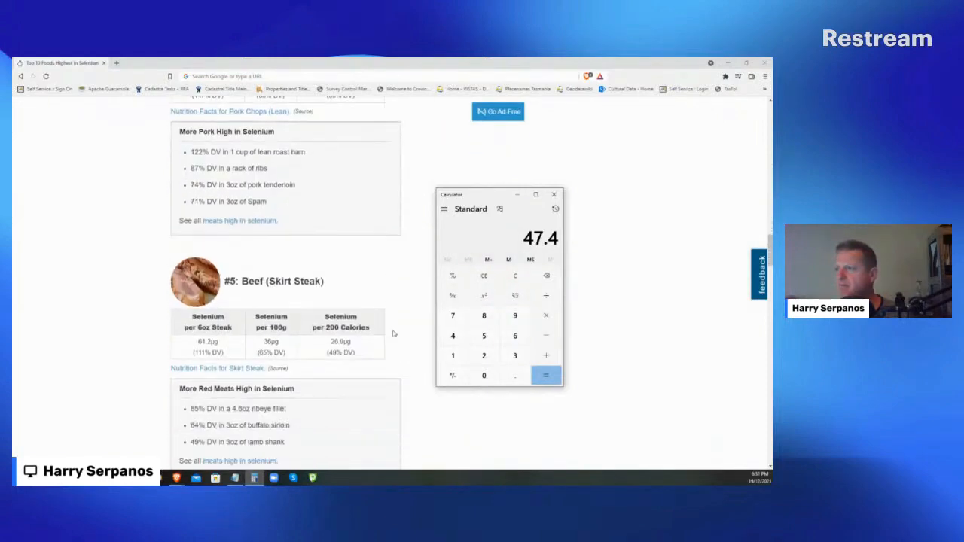
scroll("down", 3)
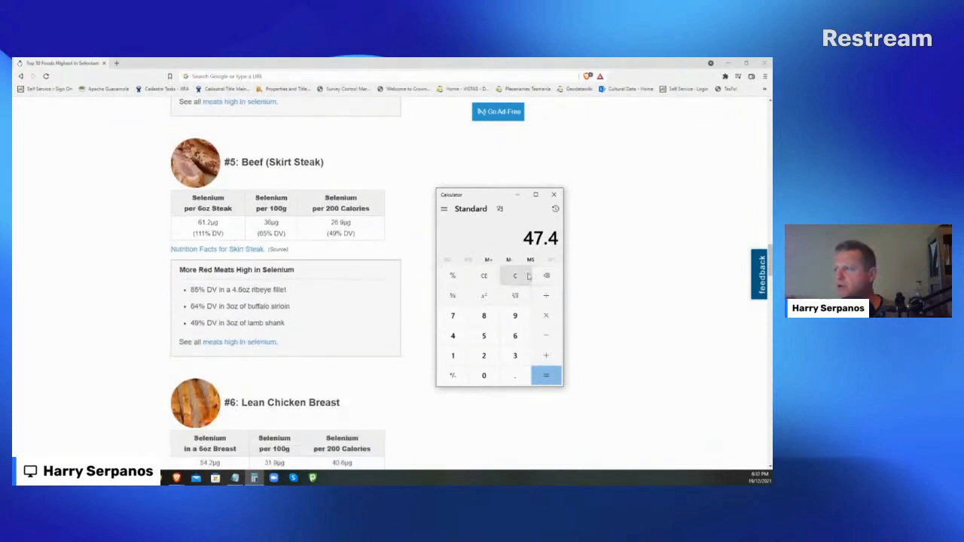
left_click(514, 275)
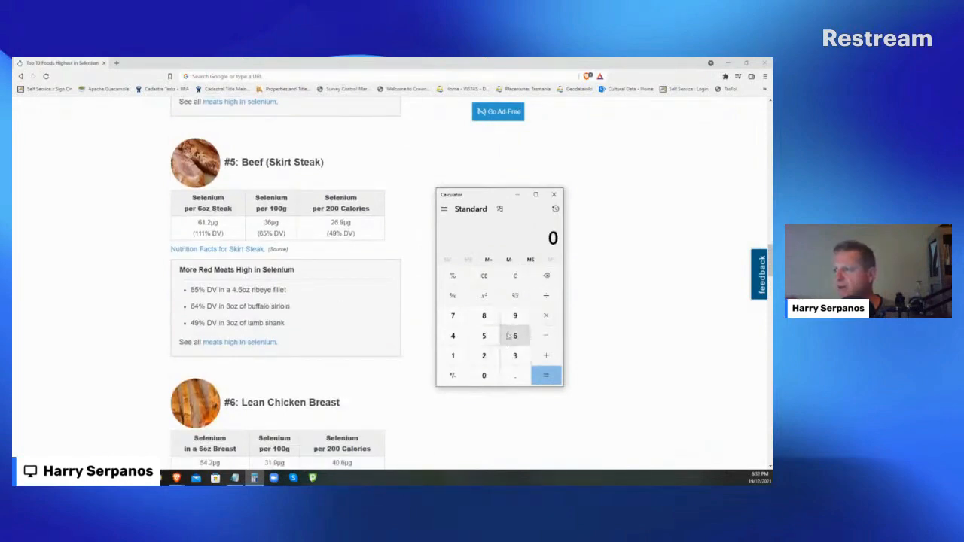
left_click(514, 336)
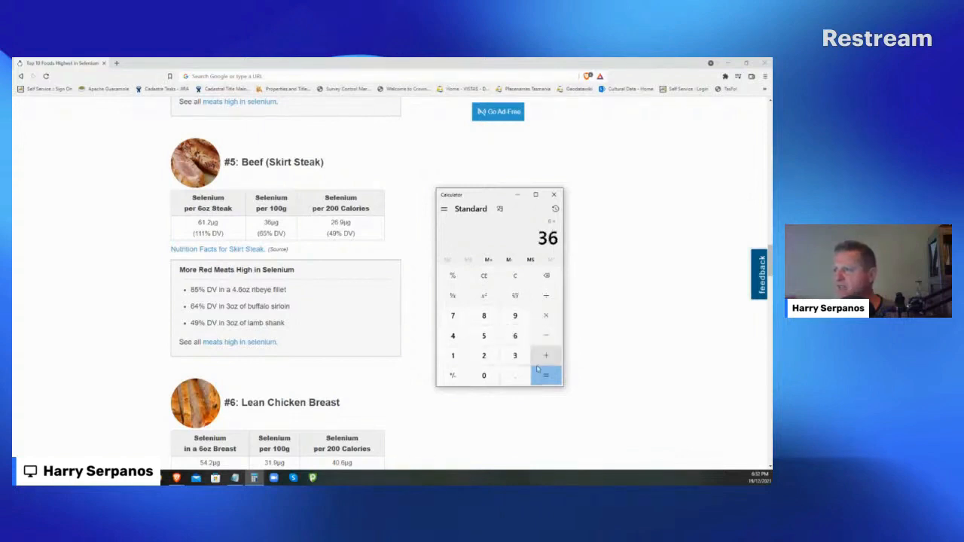
left_click(546, 375)
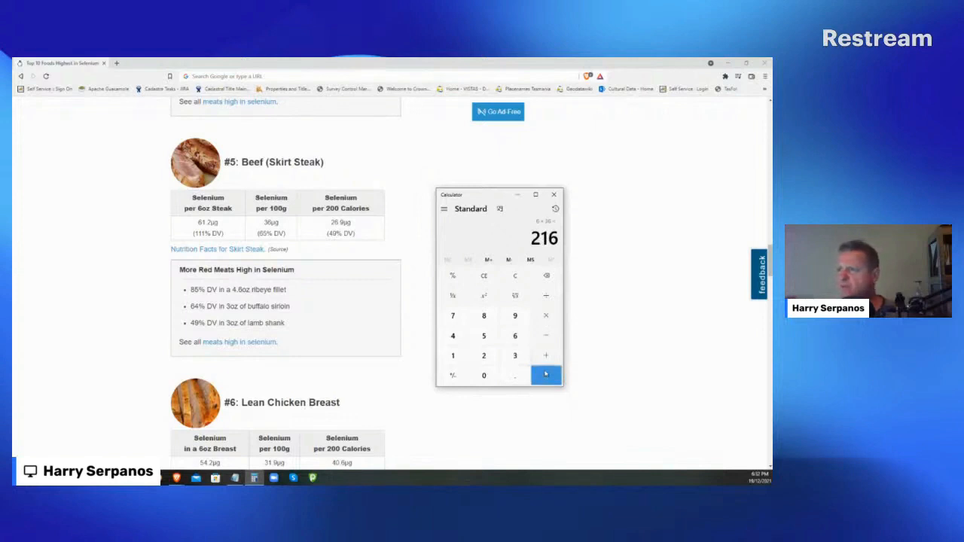
left_click(545, 375)
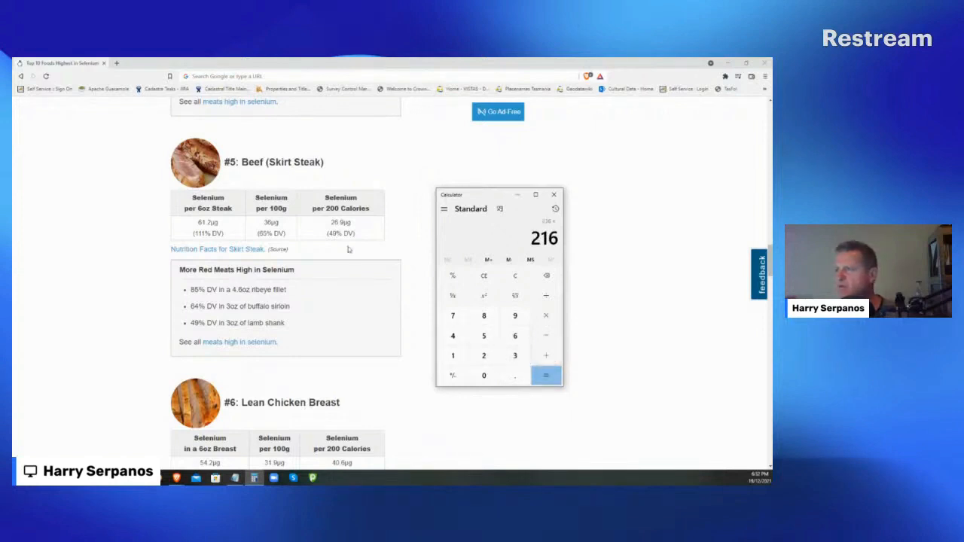
left_click(514, 335)
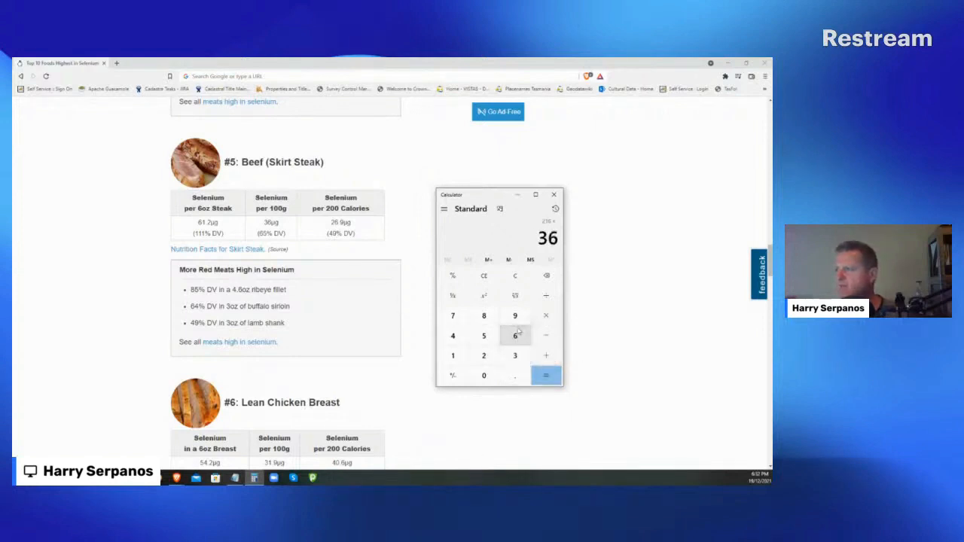
left_click(546, 375)
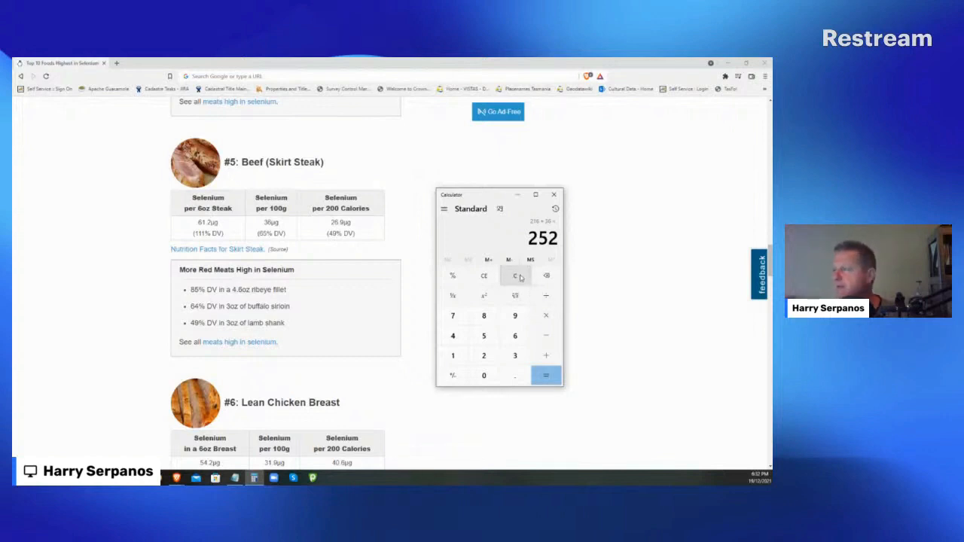
Clear Calculator and divide 300 by 28.333, giving about 17.65
left_click(516, 276)
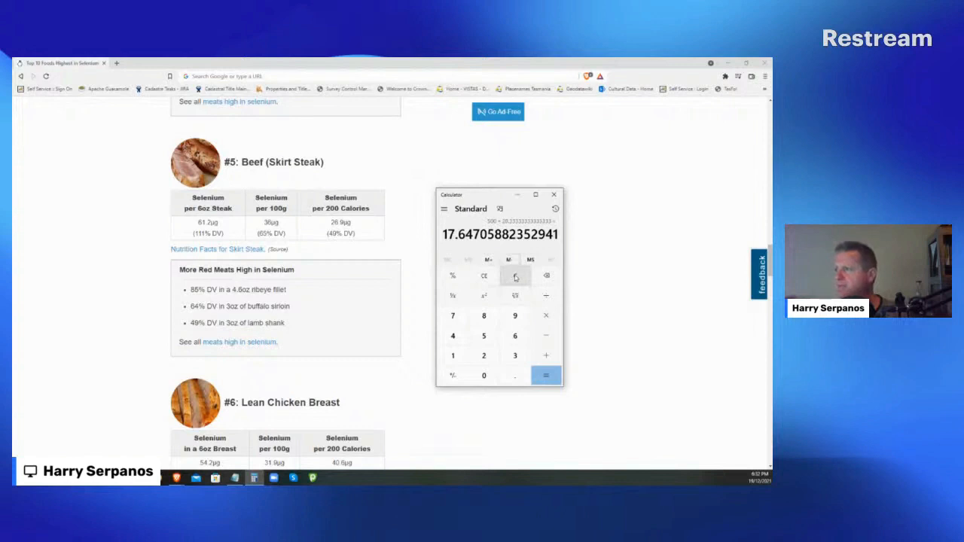
left_click(484, 375)
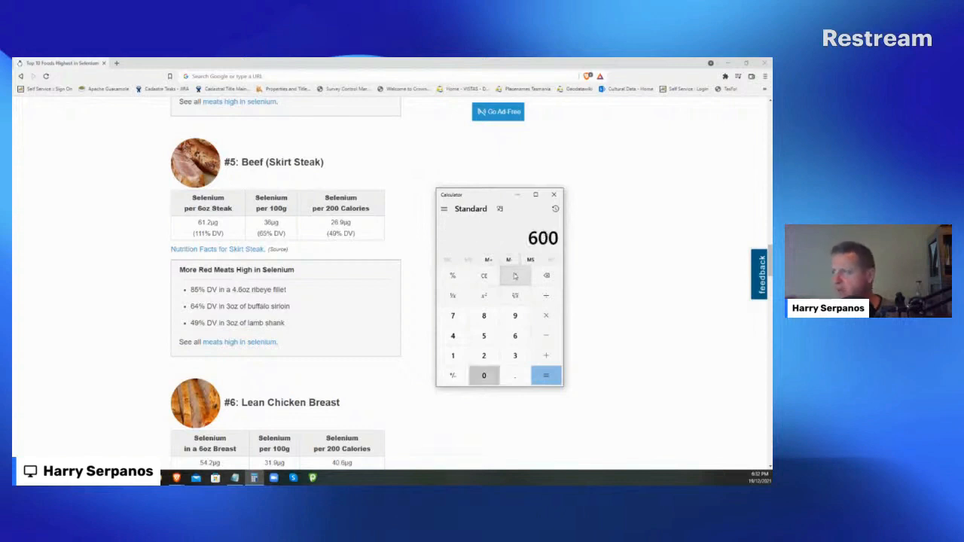
left_click(483, 355)
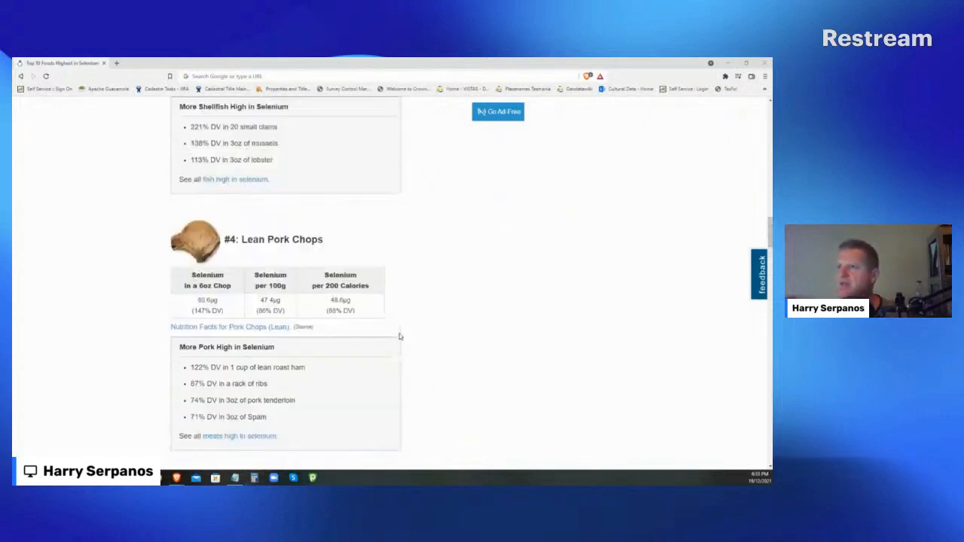
Scroll the iodine article to the 'Select Food Samples for Iodine Content' table
scroll("up", 3)
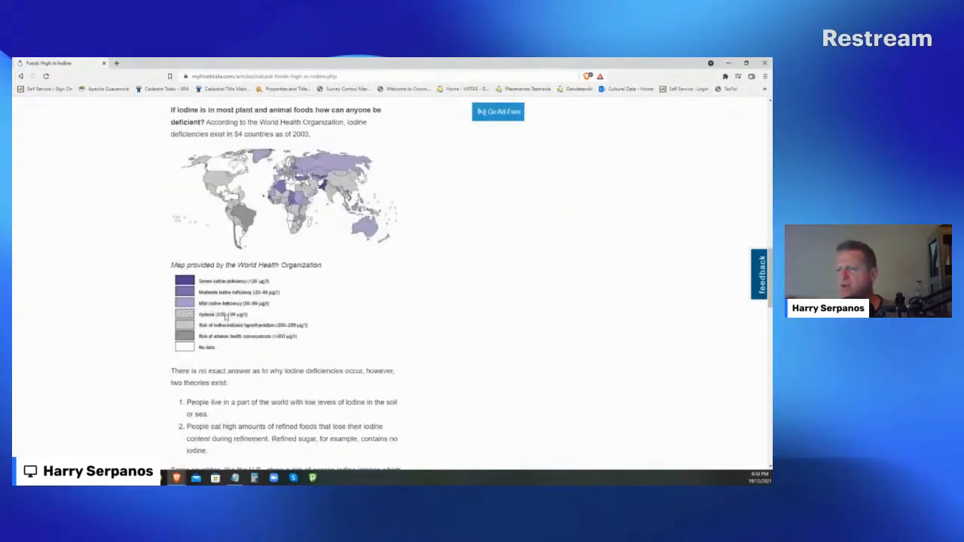
mouse_move(322, 318)
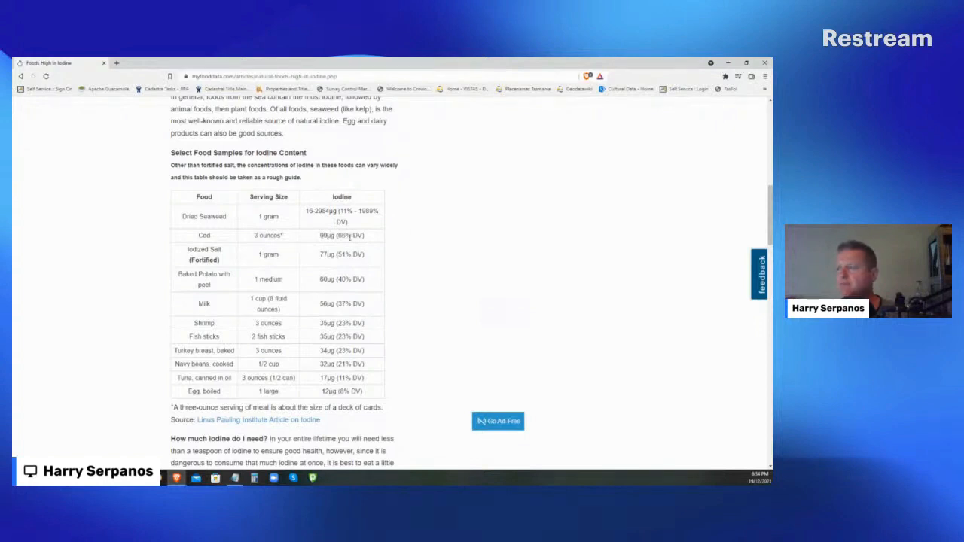
scroll("down", 3)
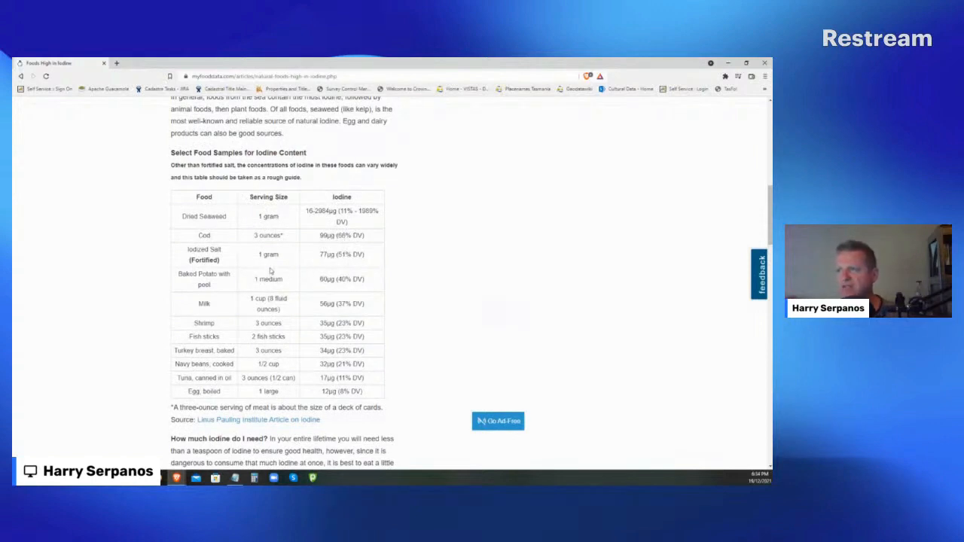
mouse_move(254, 259)
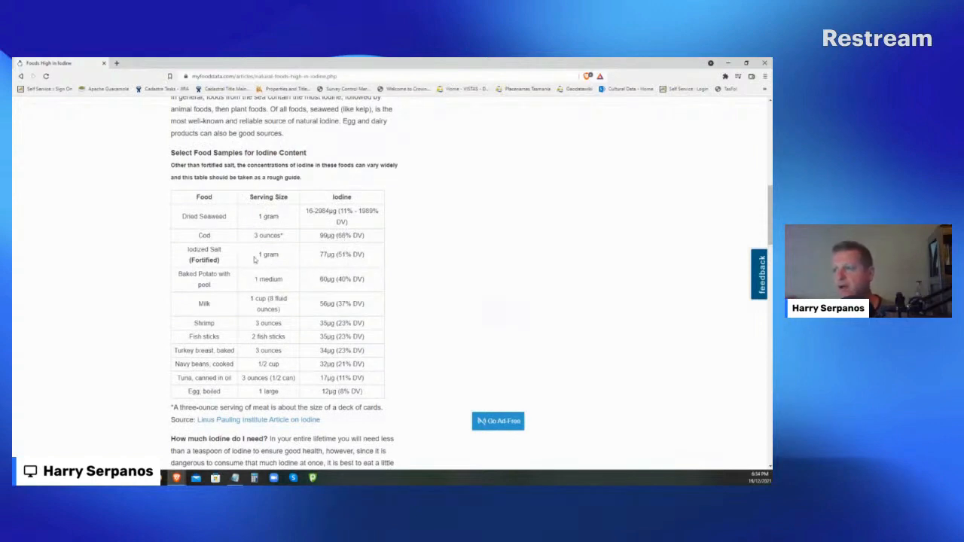
mouse_move(228, 309)
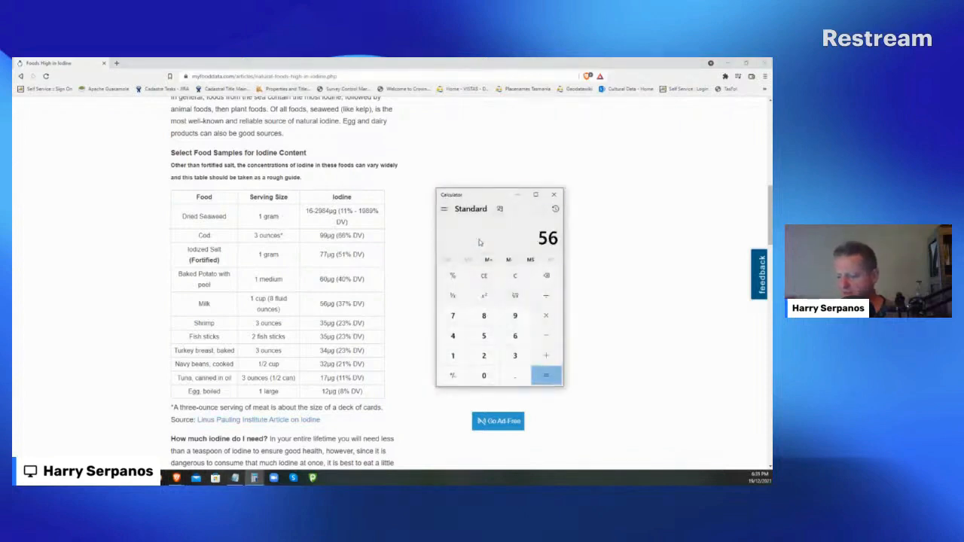
Double milk's 56 µg of iodine in Calculator to get 112
left_click(546, 375)
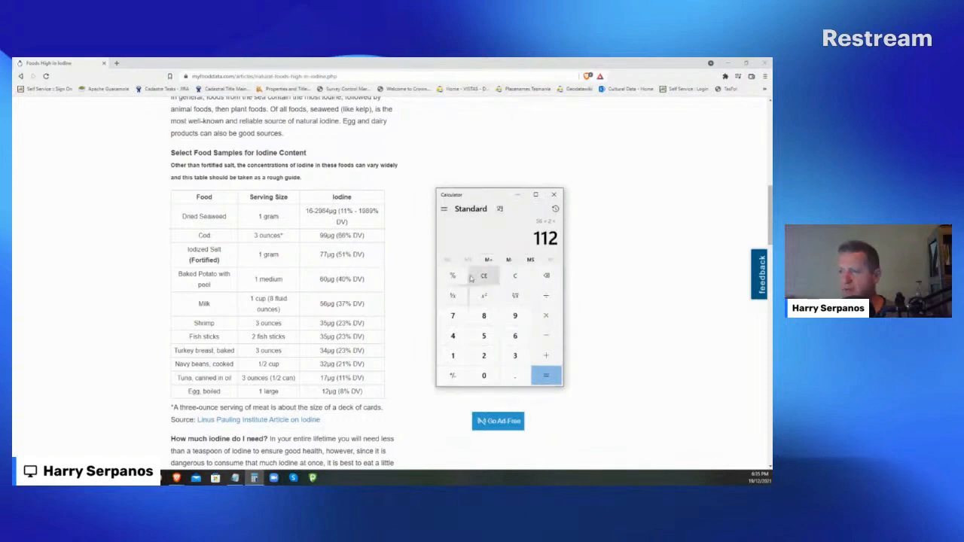
scroll("down", 3)
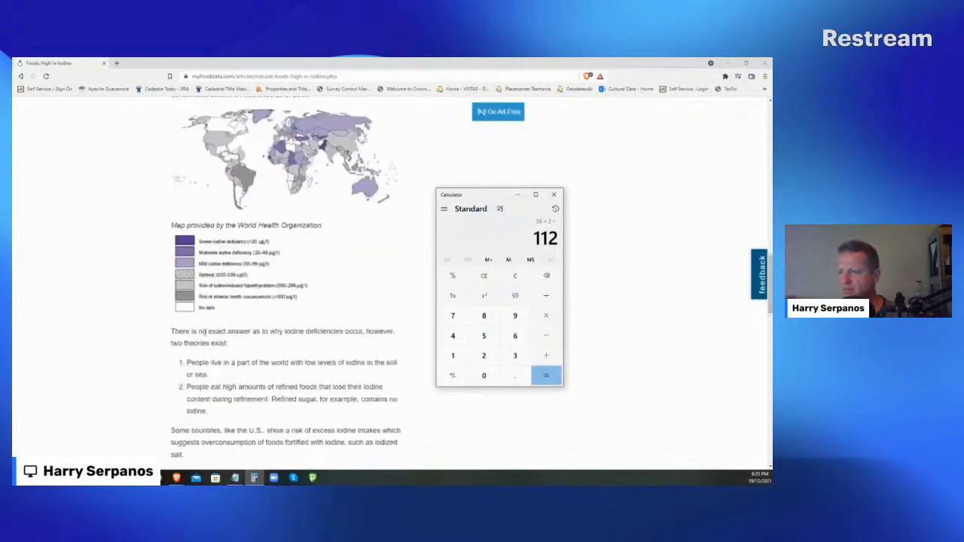
scroll("down", 3)
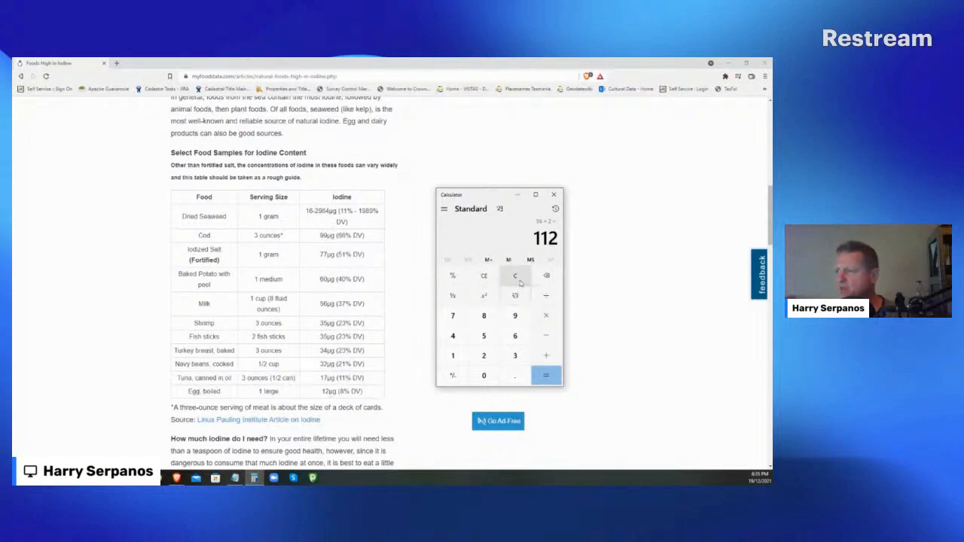
Clear Calculator and compute 100 ÷ 12 ≈ 8.33
left_click(453, 354)
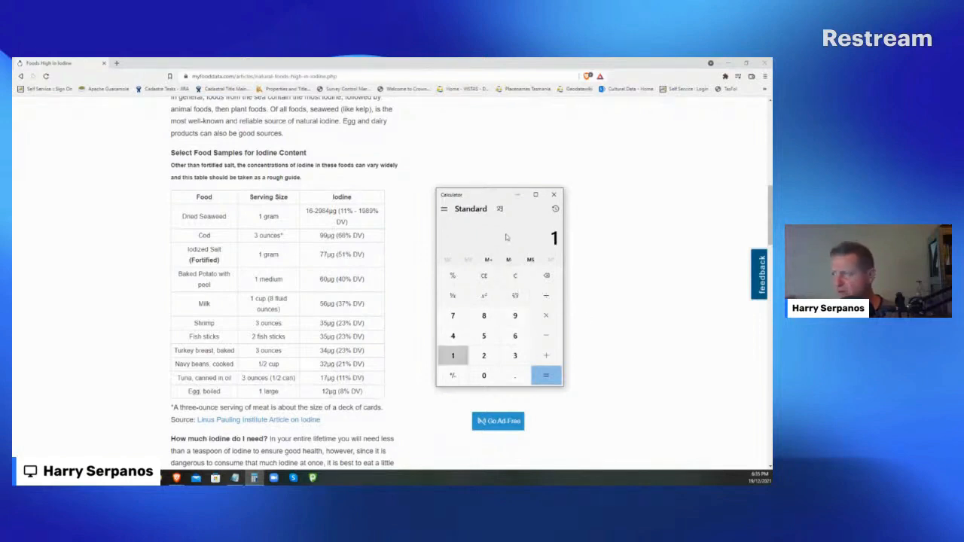
left_click(483, 375)
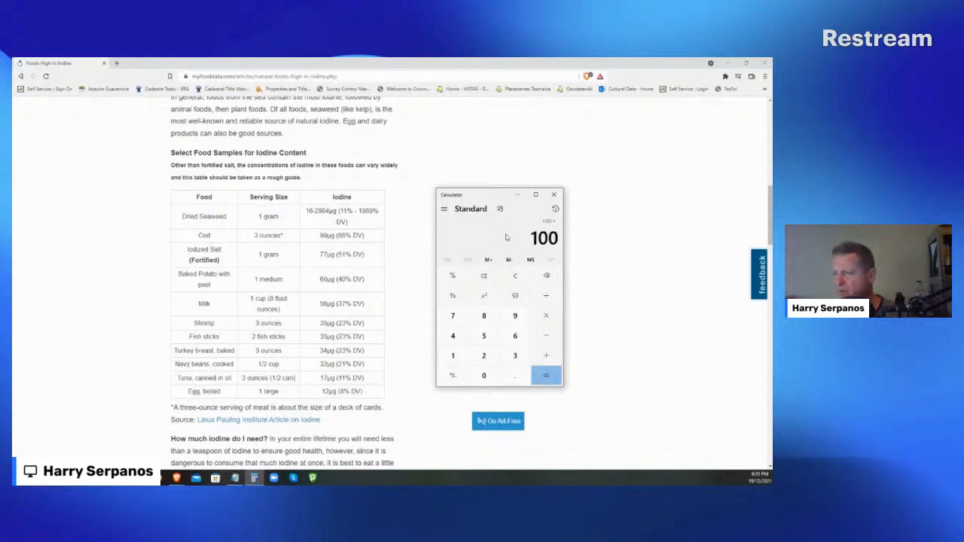
left_click(546, 375)
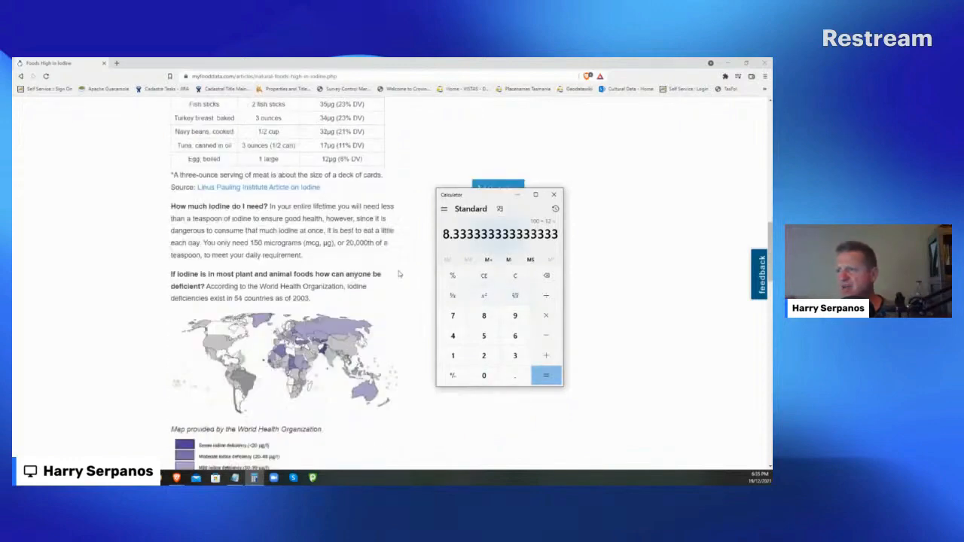
Open the related 'Foods High in Vitamin B12' article and scroll through it
scroll("down", 3)
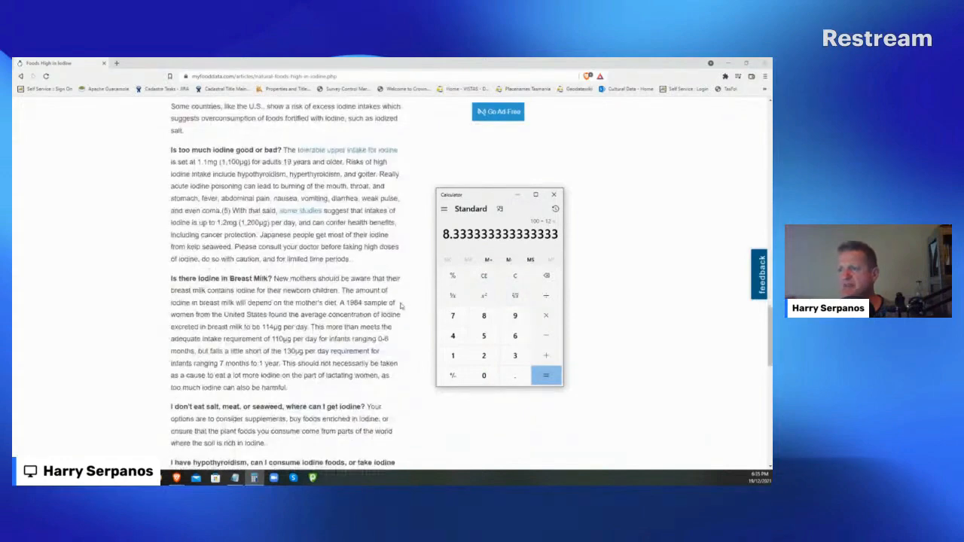
scroll("down", 3)
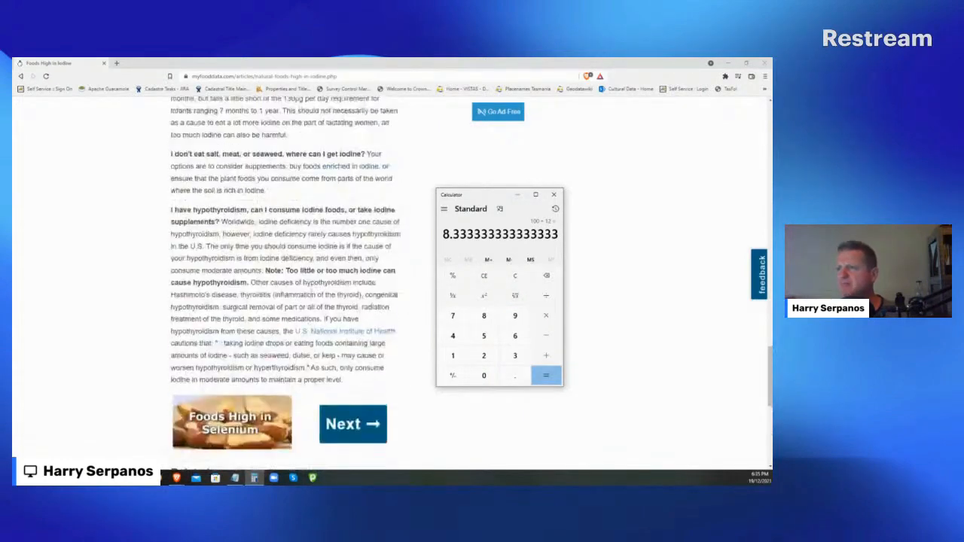
scroll("down", 3)
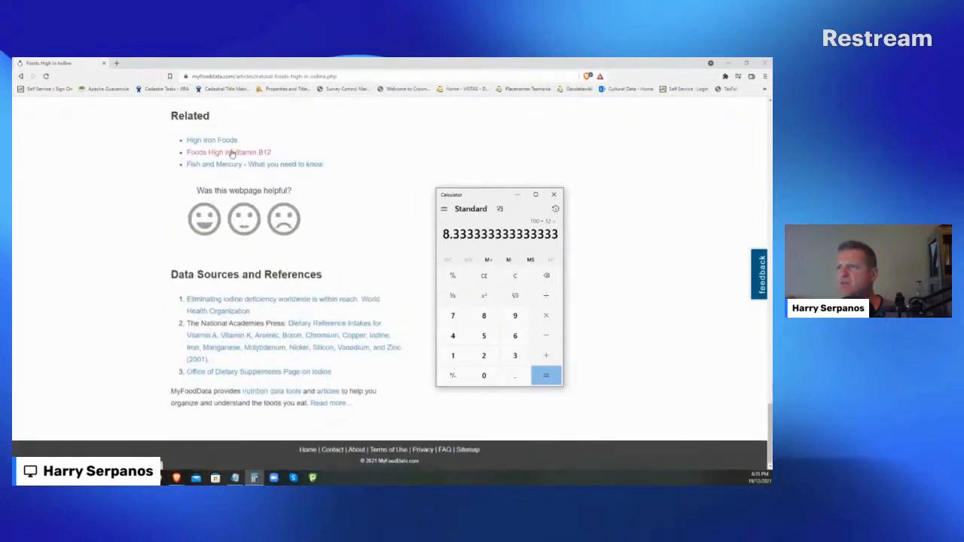
left_click(553, 195)
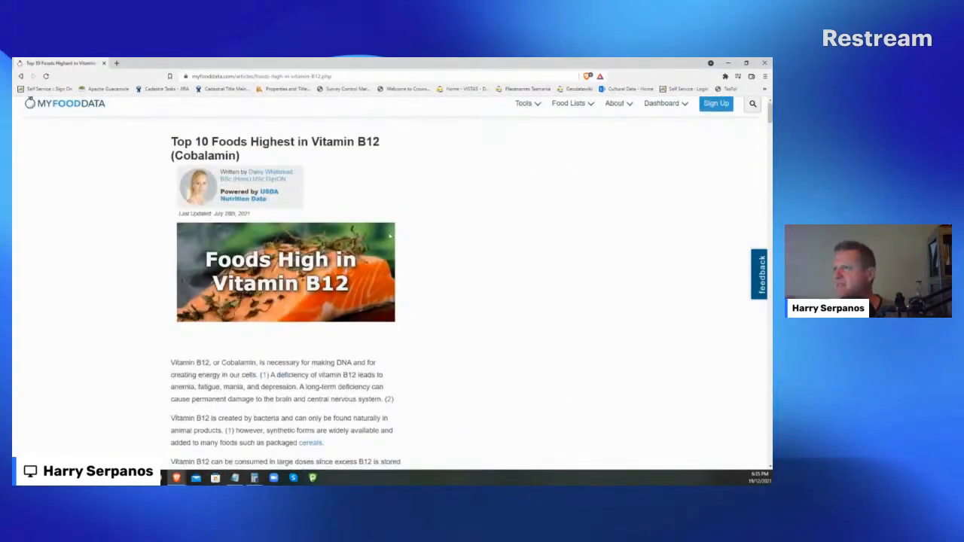
scroll("down", 3)
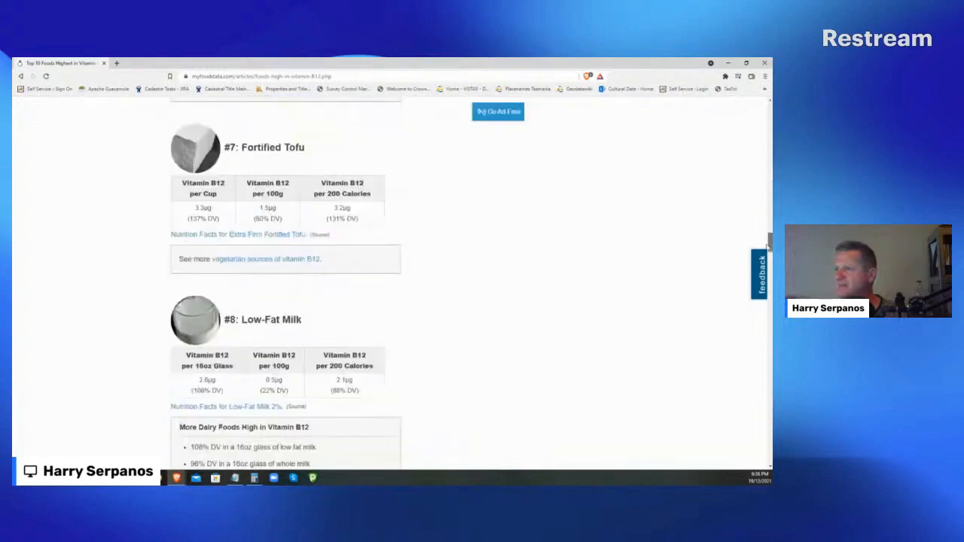
scroll("down", 3)
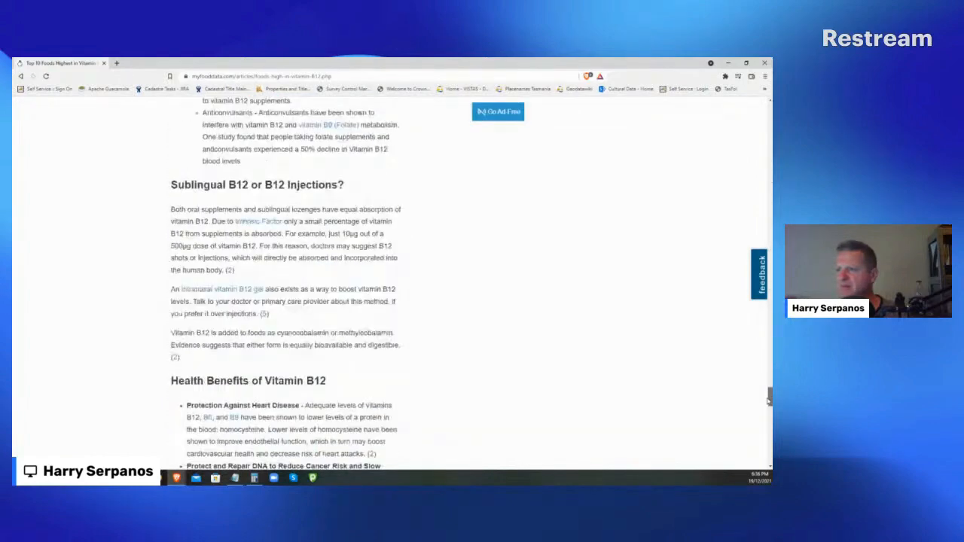
scroll("down", 3)
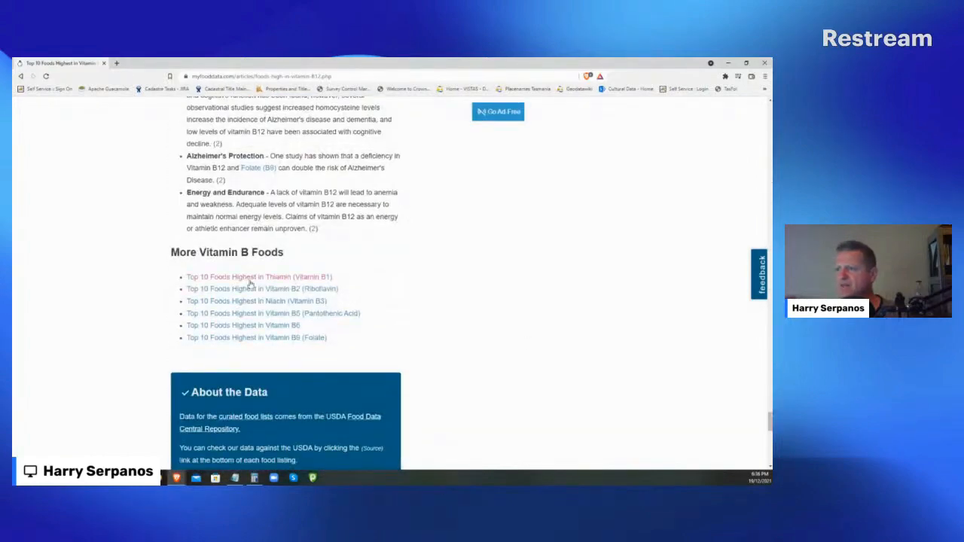
scroll("up", 3)
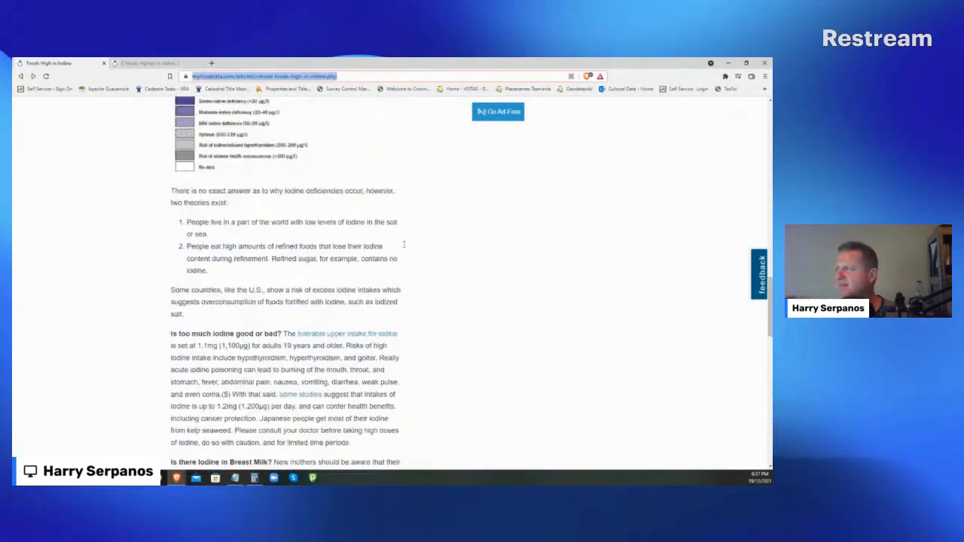
Return to the iodine article's sample-foods table, seaweed through boiled egg
scroll("up", 3)
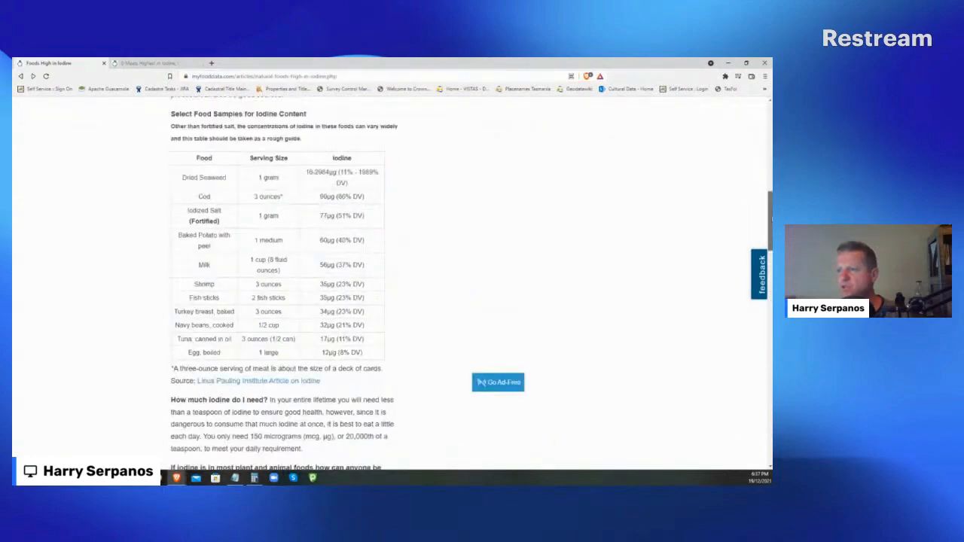
scroll("down", 3)
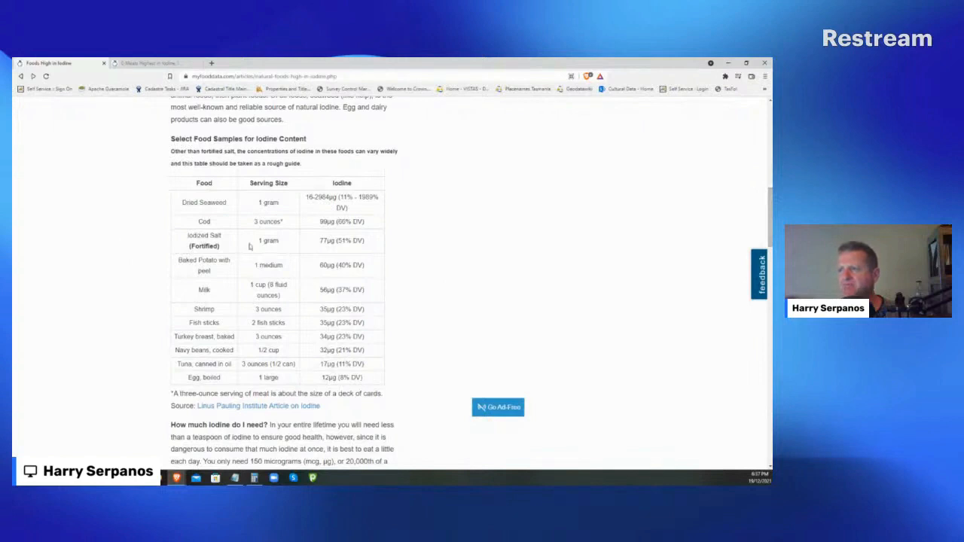
double_click(204, 235)
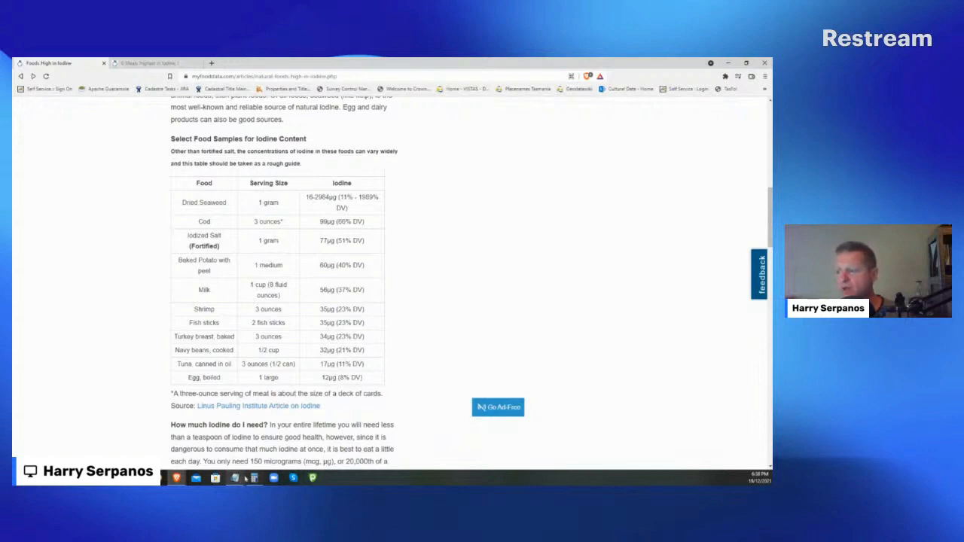
Bring Calculator back and total 48 + 77 = 125
left_click(254, 477)
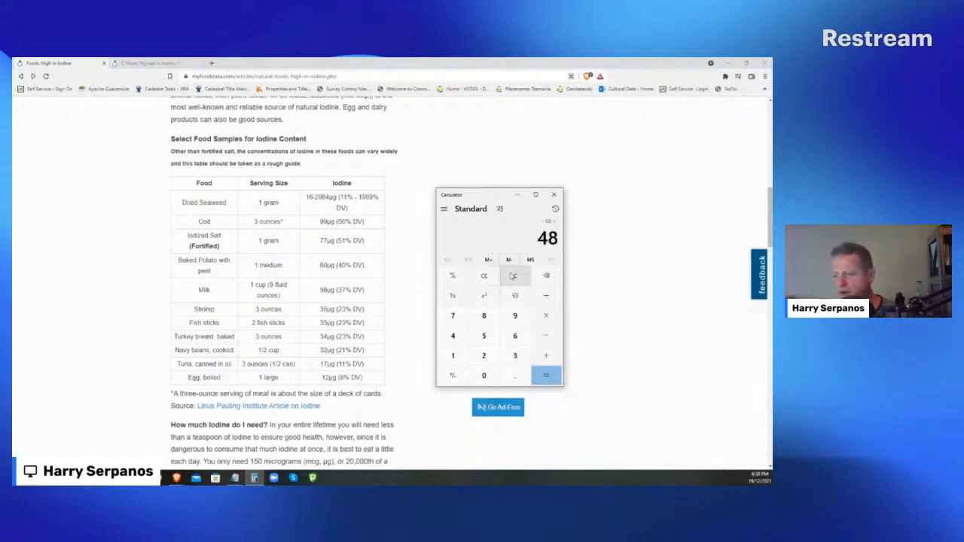
left_click(546, 375)
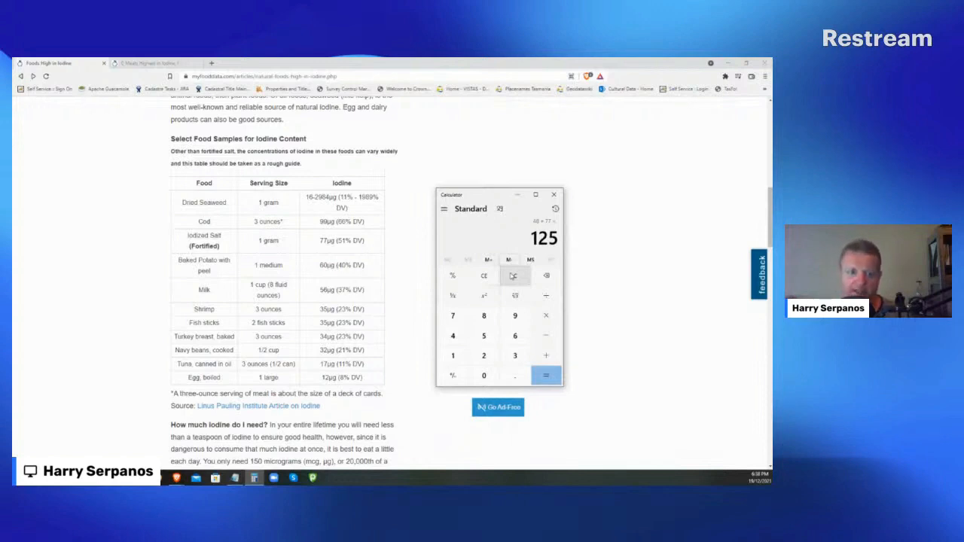
Scroll the iodine article to the WHO iodine deficiency map
scroll("up", 3)
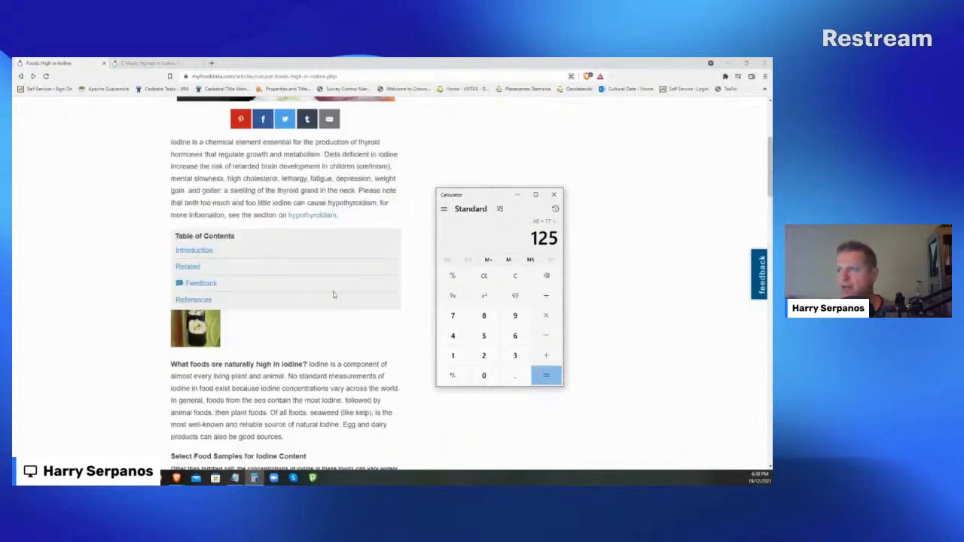
scroll("down", 3)
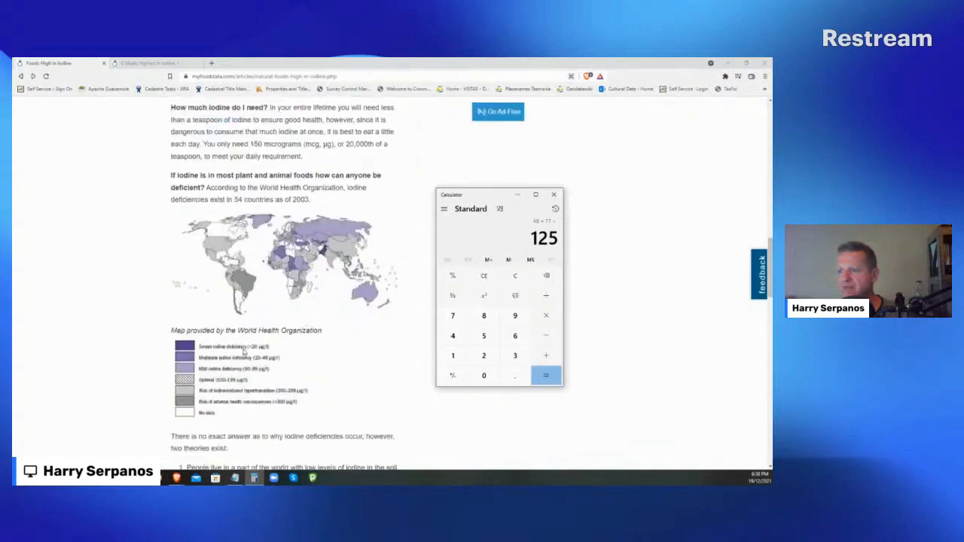
mouse_move(236, 429)
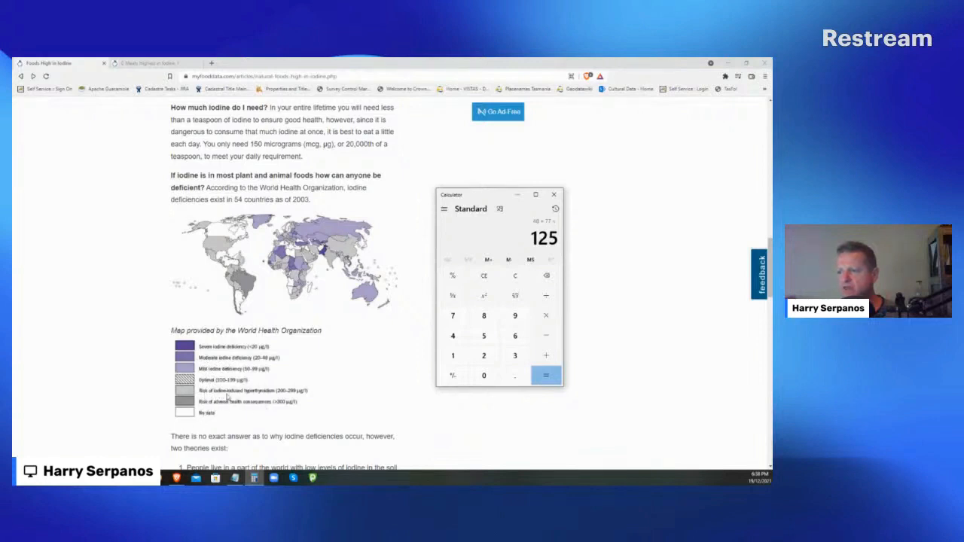
mouse_move(254, 396)
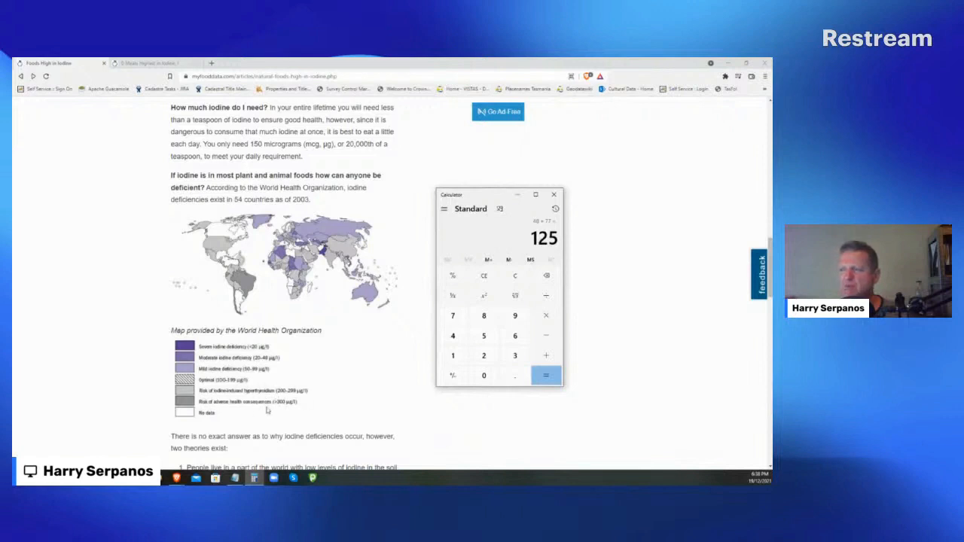
mouse_move(325, 406)
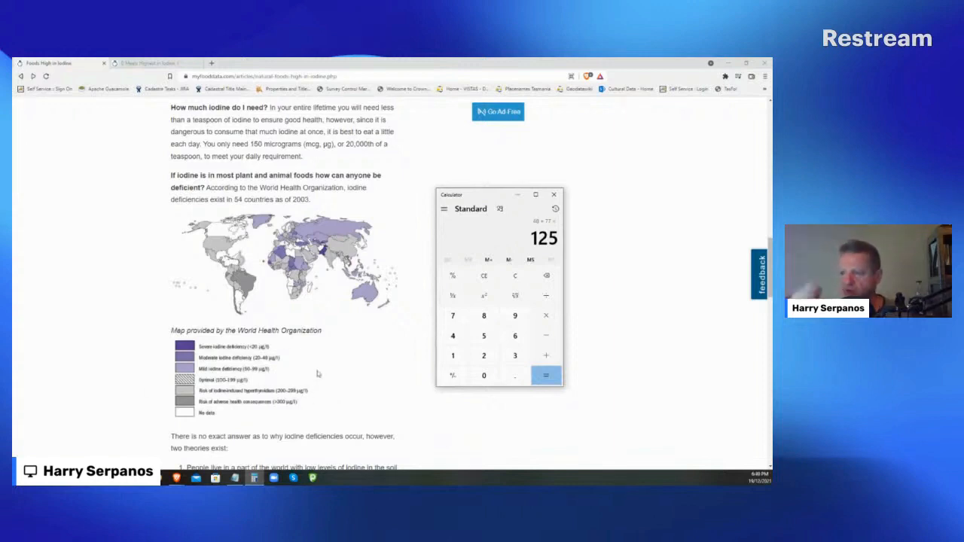
mouse_move(308, 369)
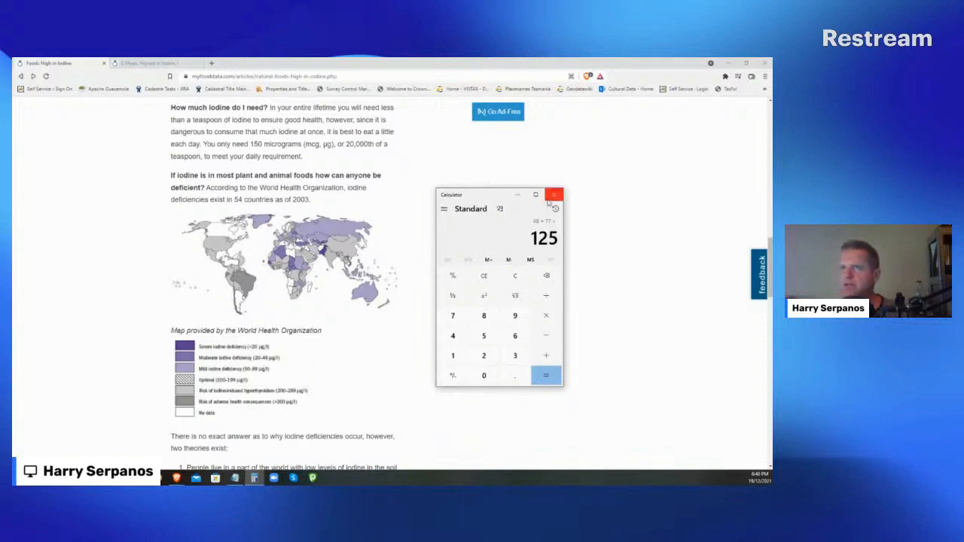
mouse_move(555, 194)
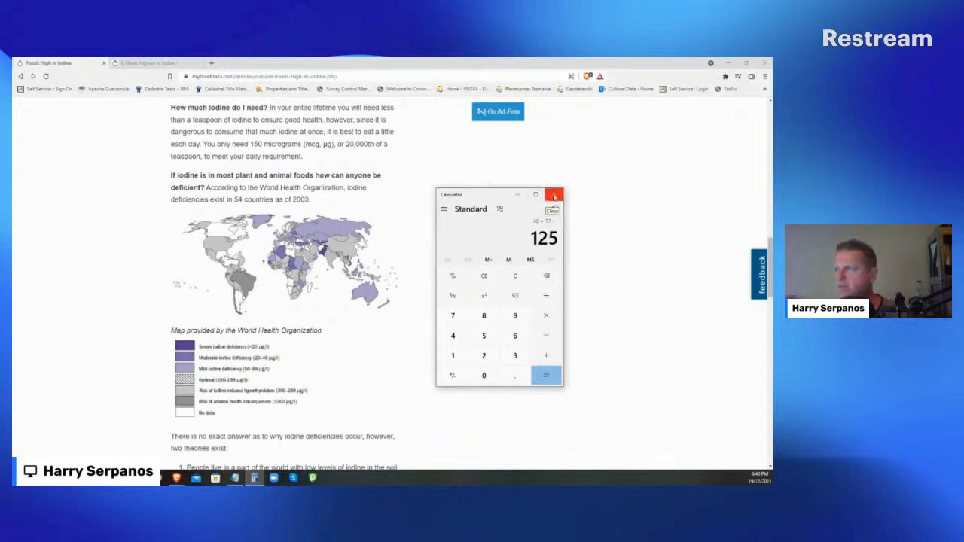